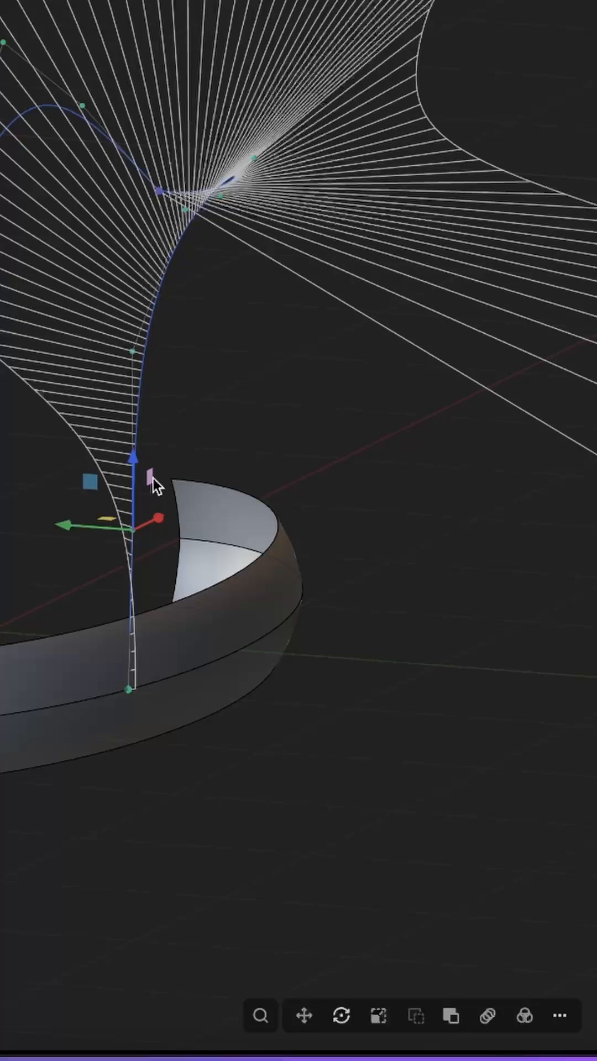
Open the Plasticity course creator's channel page from the YouTube search suggestions.
{"action": "left_click_drag", "start_coordinate": [154, 484], "coordinate": [254, 251]}
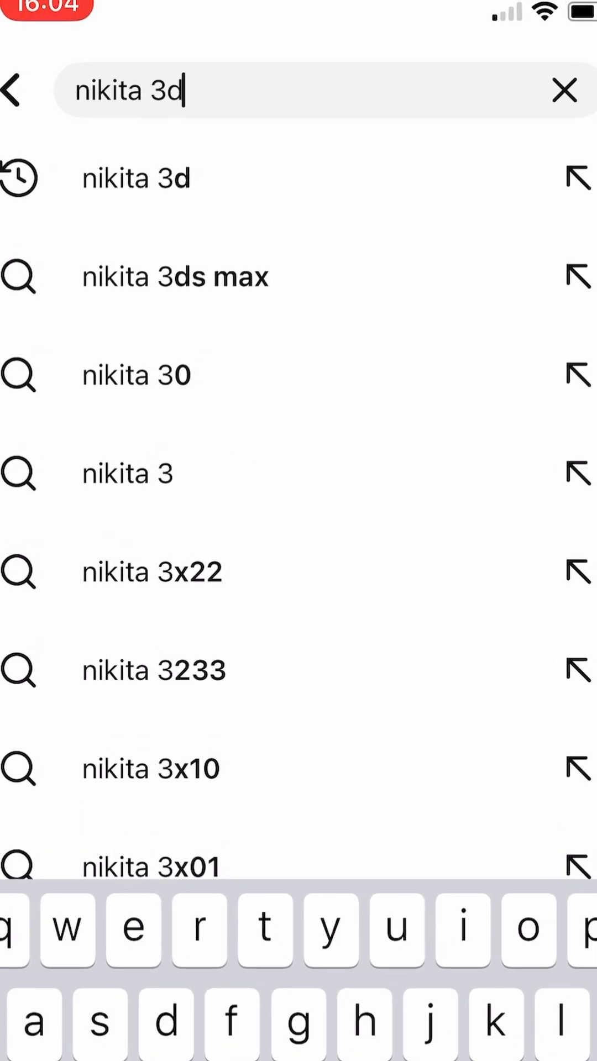
{"action": "left_click", "coordinate": [136, 178]}
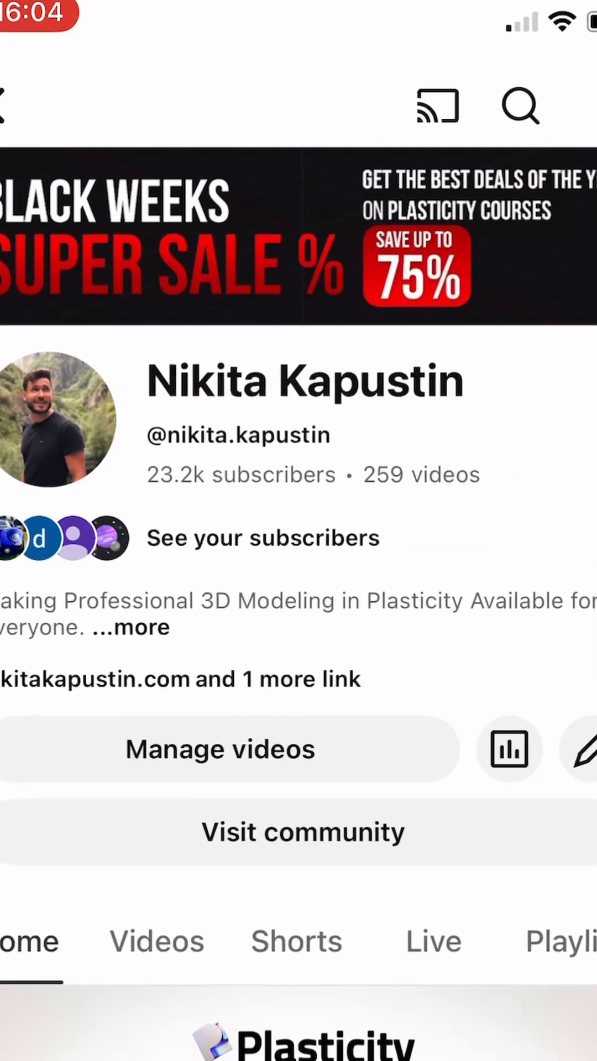